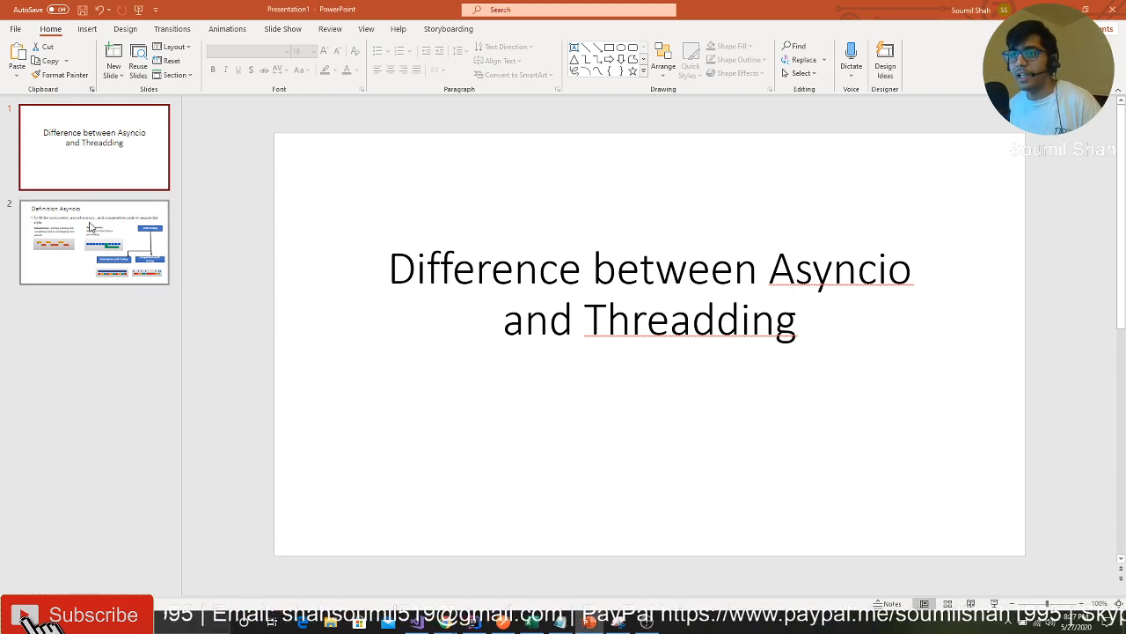
# Step: Display the 'Definition Asyncio' slide with its concurrency and preemptive versus cooperative multitasking diagrams
pyautogui.click(94, 242)
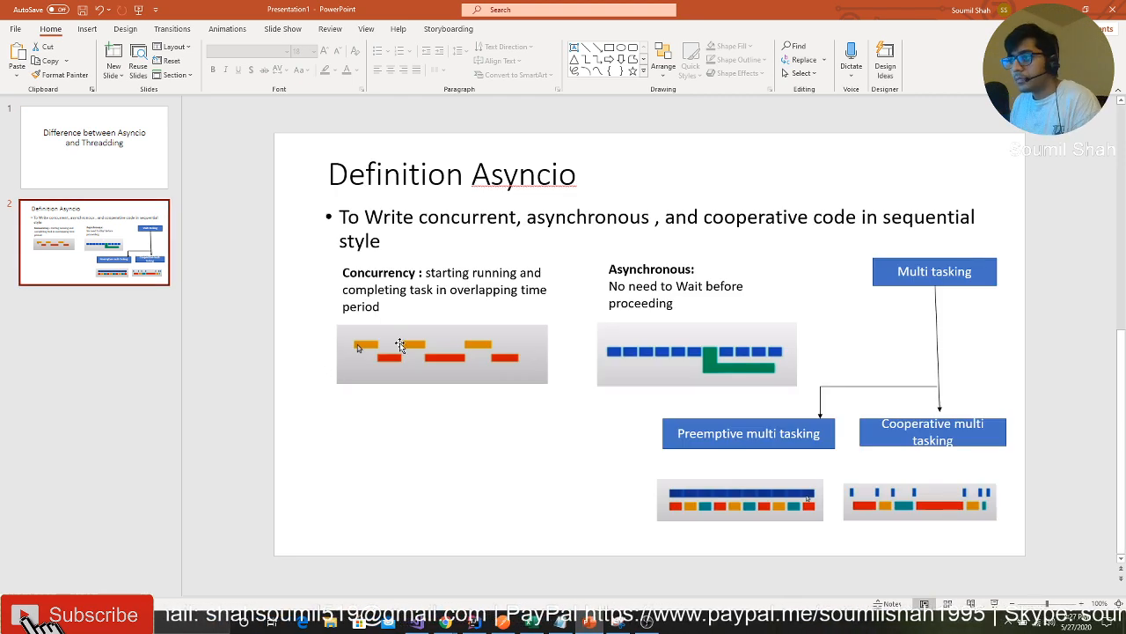
pyautogui.moveTo(417, 264)
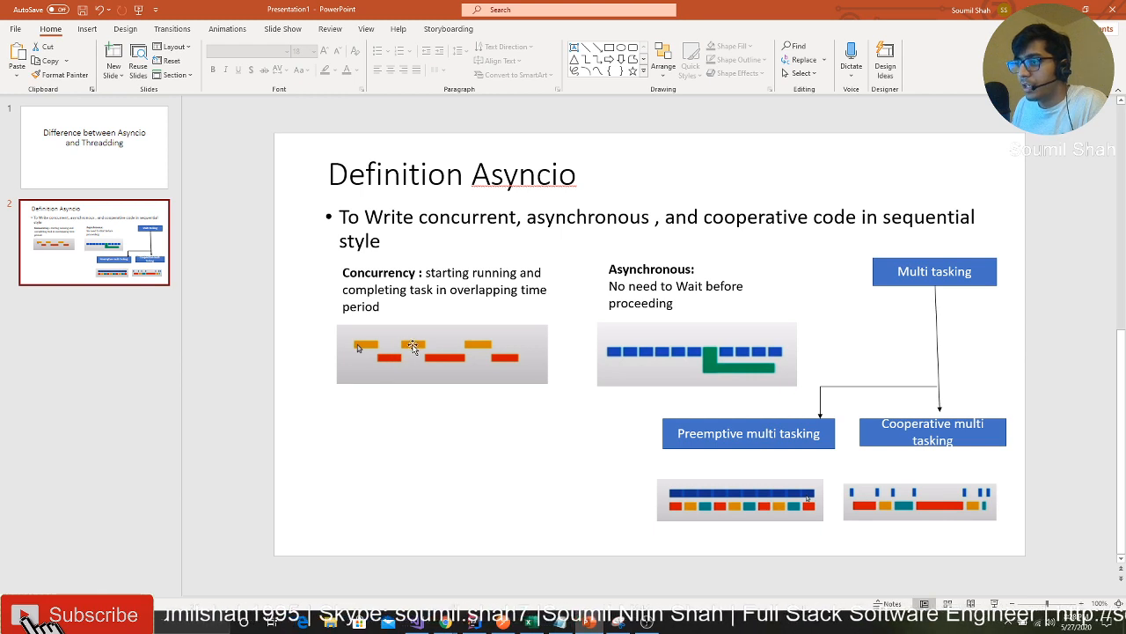
pyautogui.moveTo(497, 364)
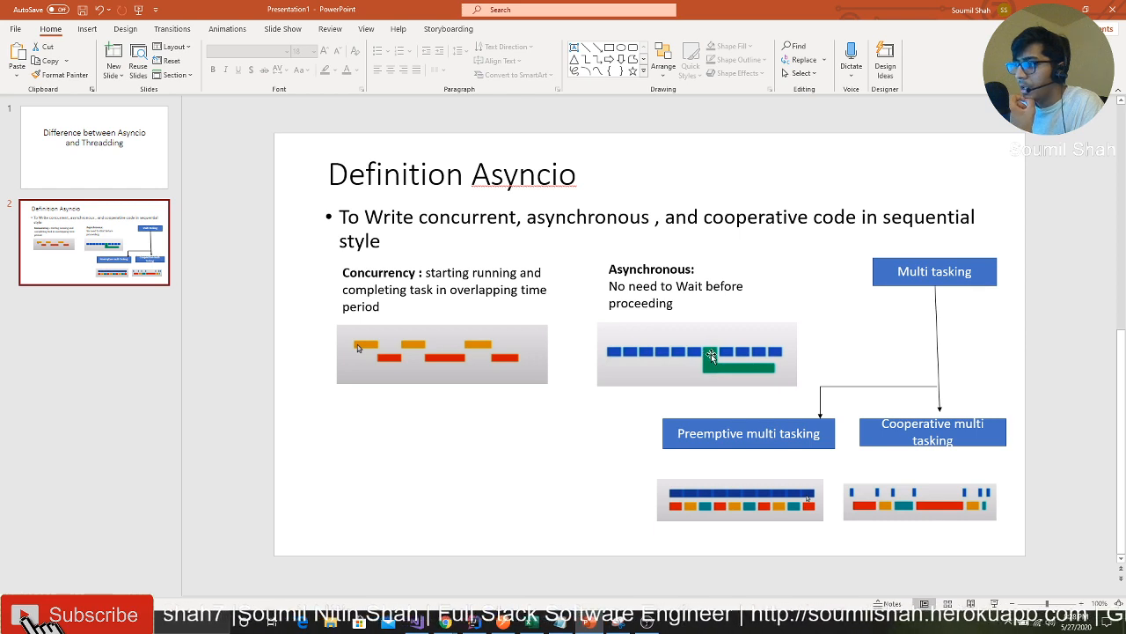
pyautogui.moveTo(711, 369)
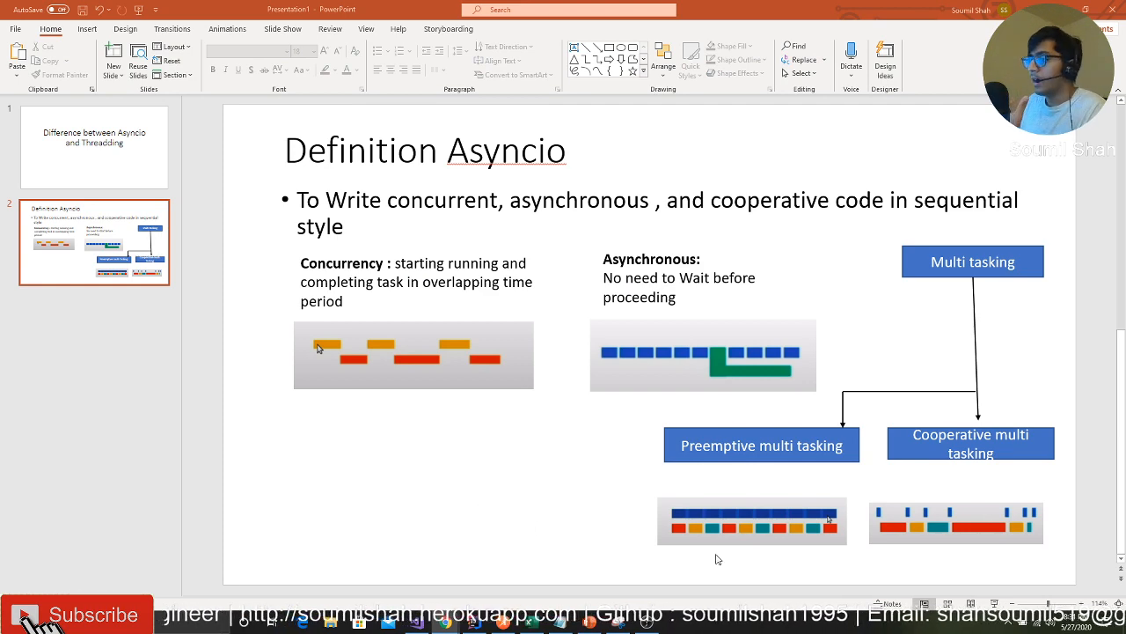
pyautogui.moveTo(939, 482)
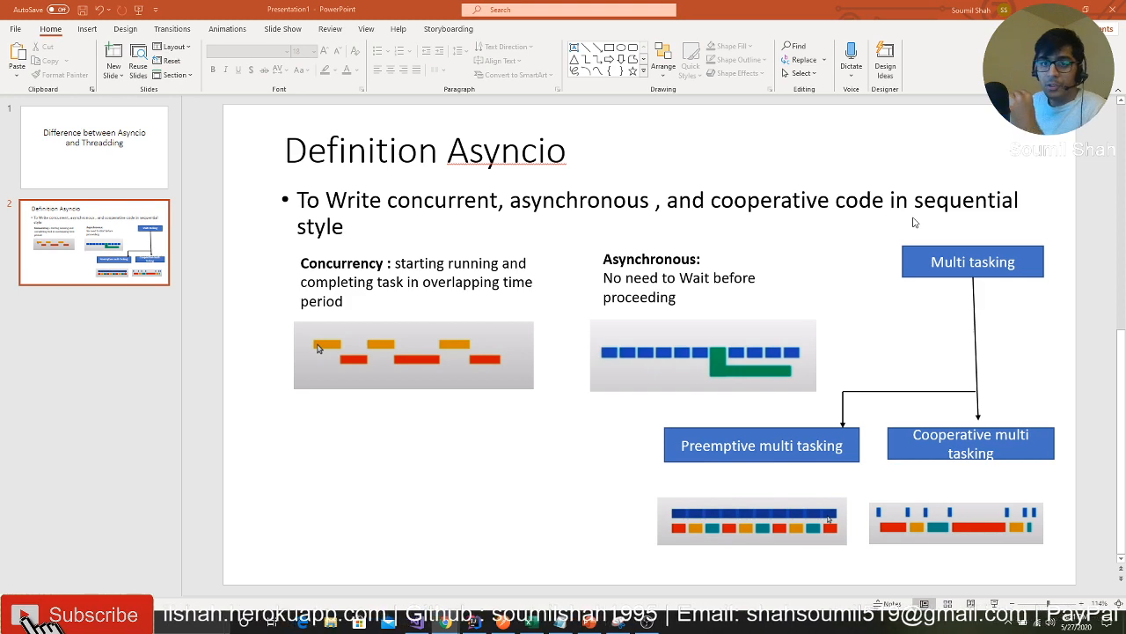
pyautogui.moveTo(976, 247)
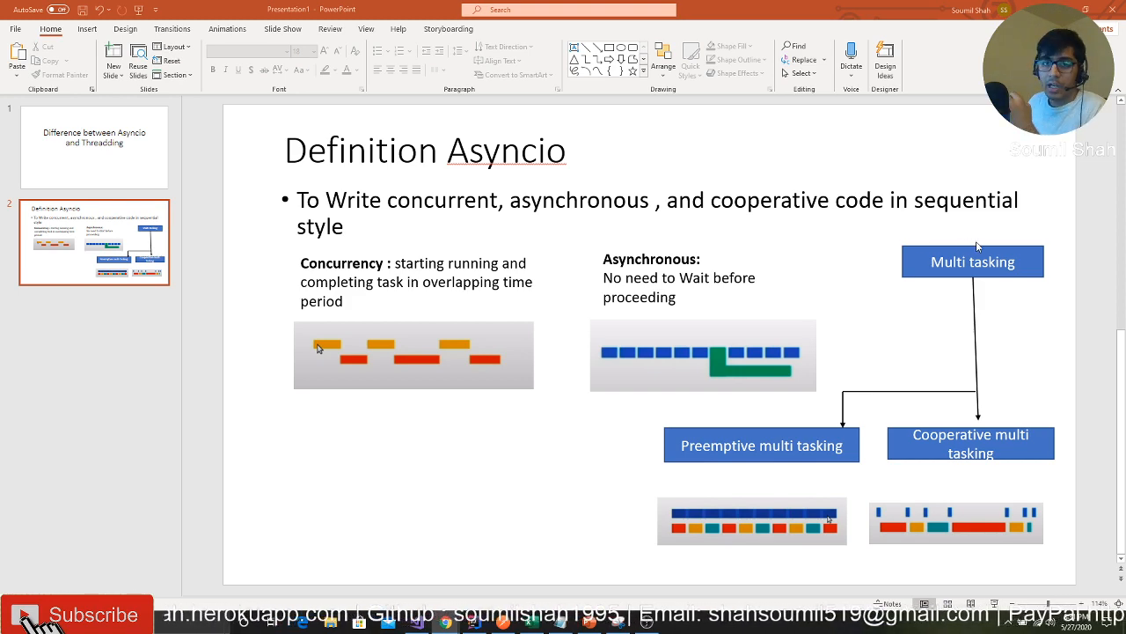
pyautogui.moveTo(919, 284)
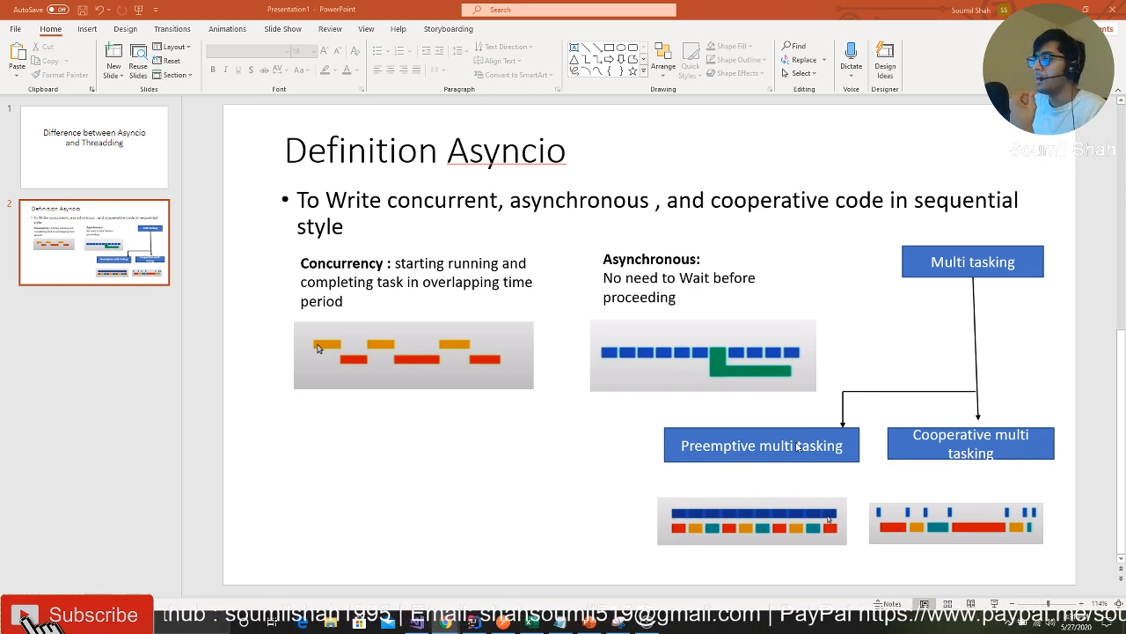
pyautogui.moveTo(711, 430)
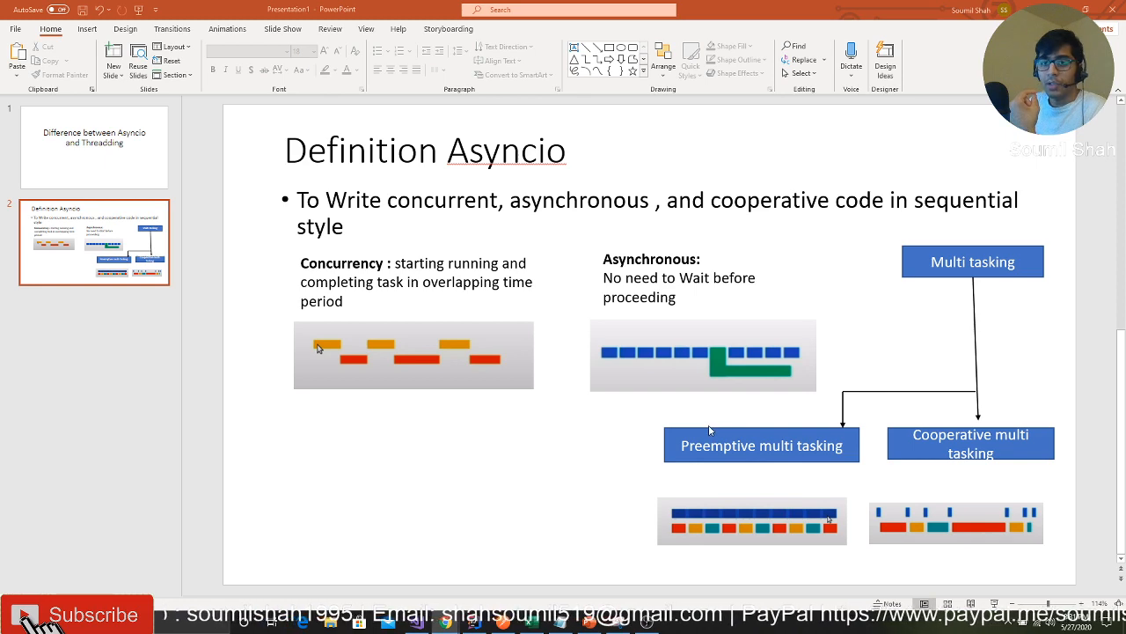
pyautogui.moveTo(716, 465)
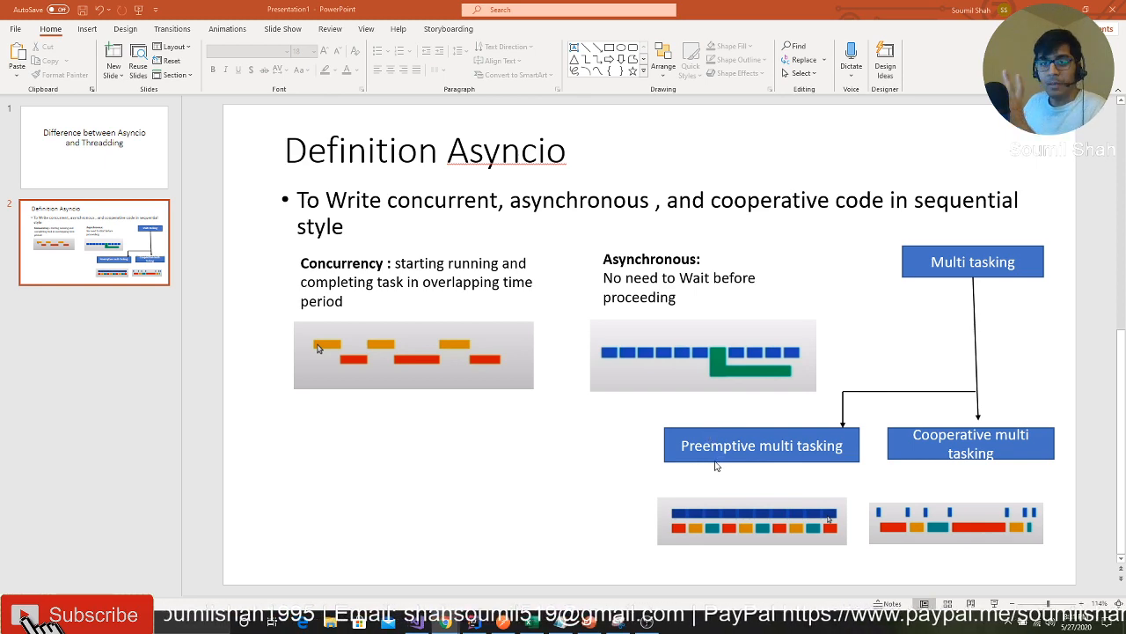